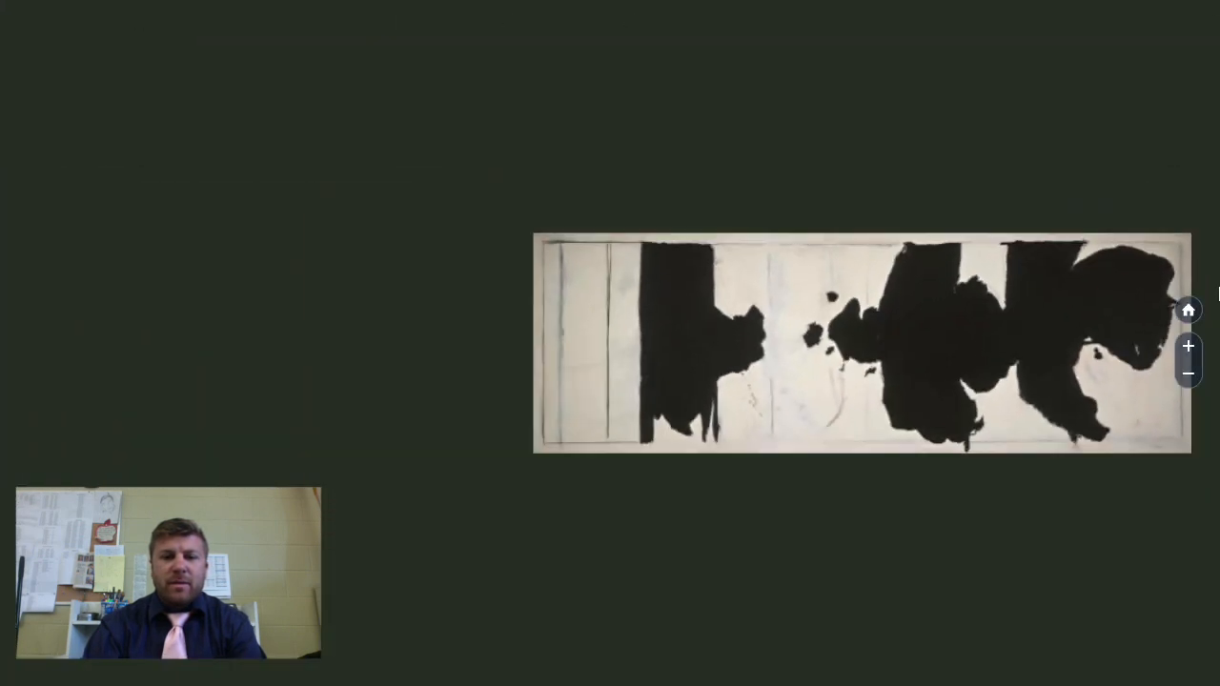
Zoom in one level so the black-and-white abstract painting spans the full screen width
left_click(1188, 347)
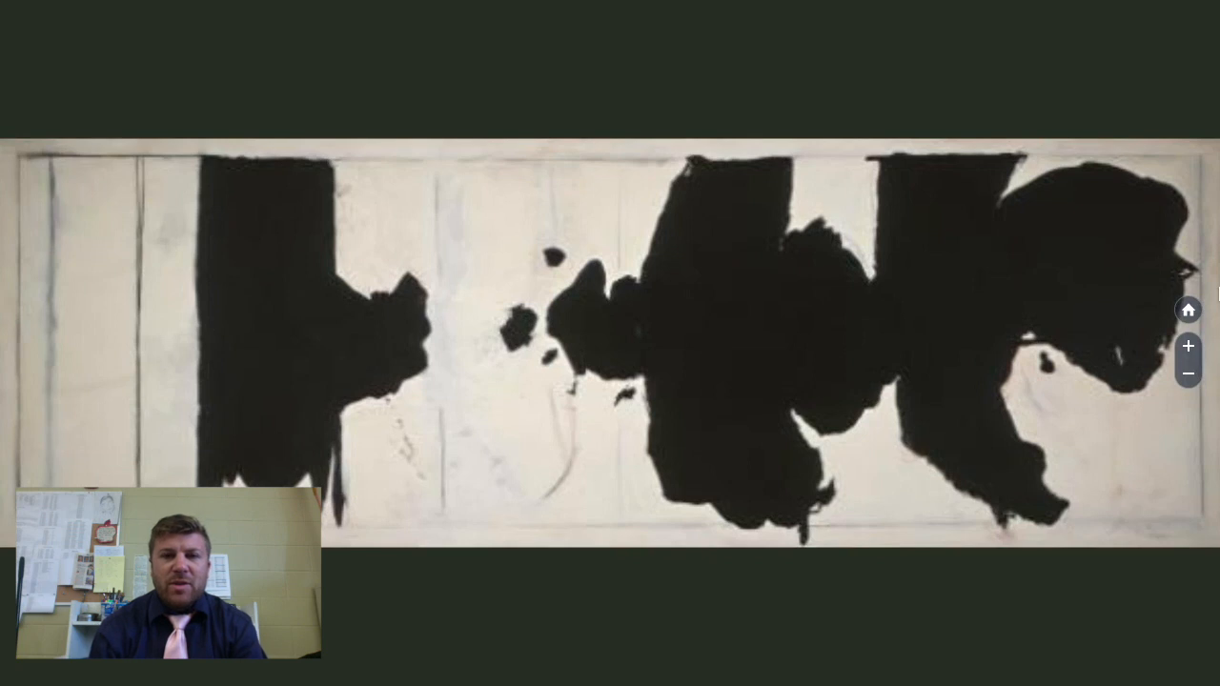